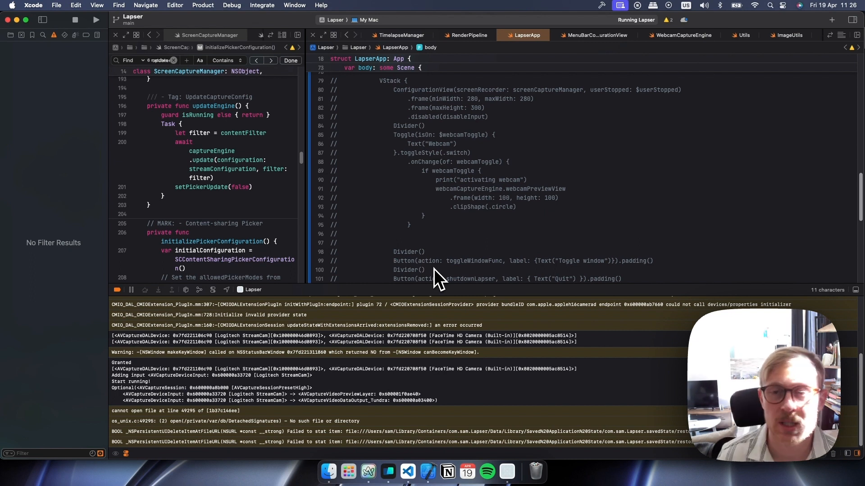
mouse_move(440, 278)
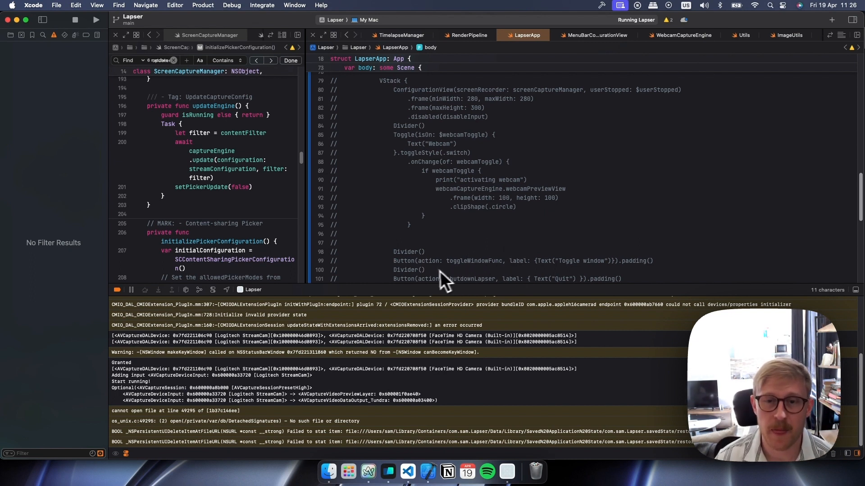
mouse_move(601, 11)
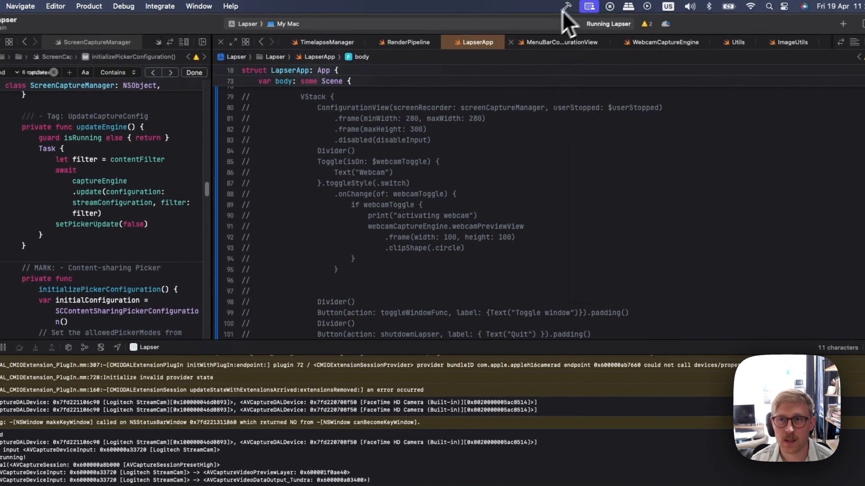
Open Lapser's webcam settings and switch the camera to the built-in FaceTime HD Camera.
left_click(588, 6)
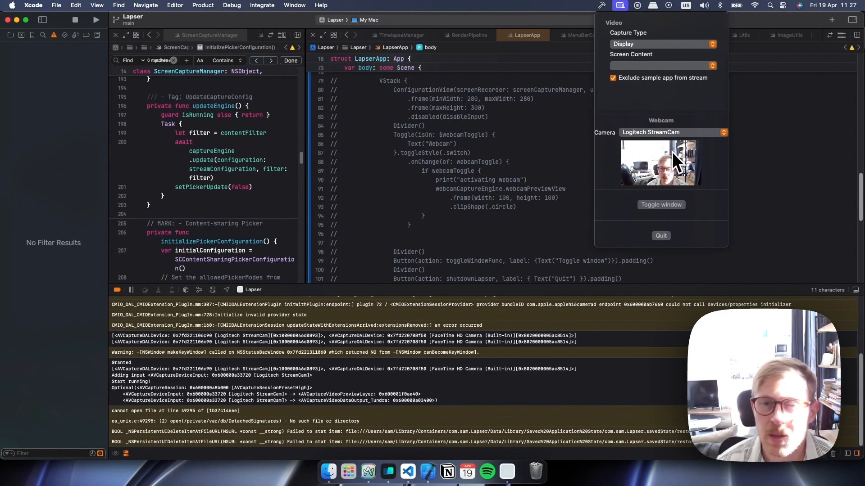
left_click(668, 132)
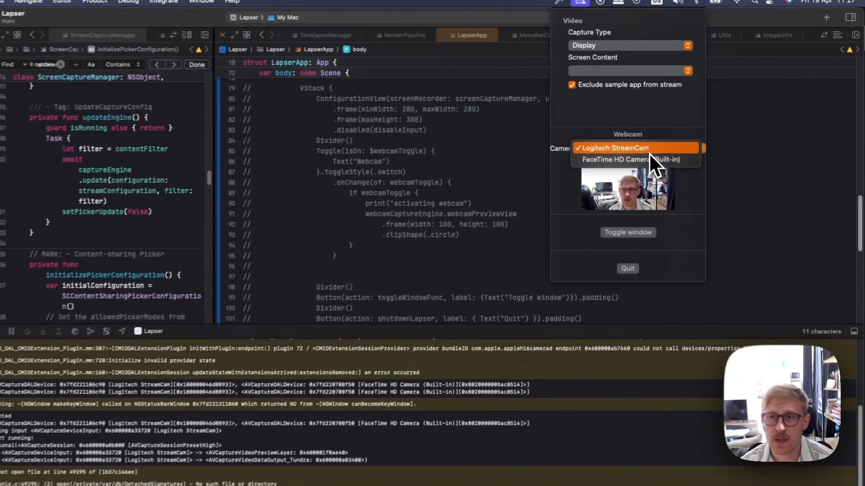
left_click(631, 159)
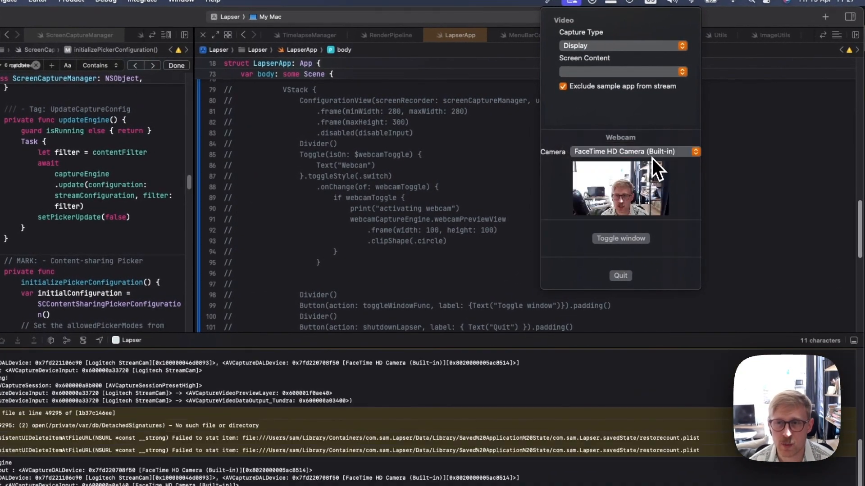
left_click(634, 152)
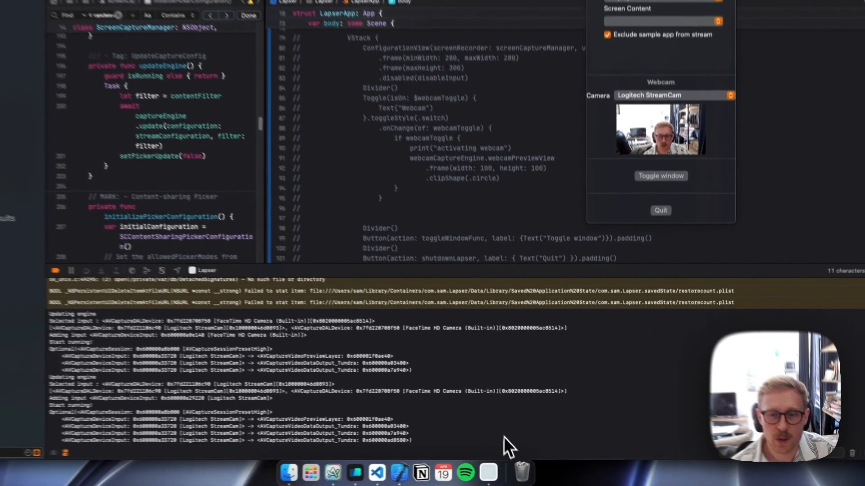
Right-click elsewhere on screen to dismiss the Lapser popover.
right_click(487, 472)
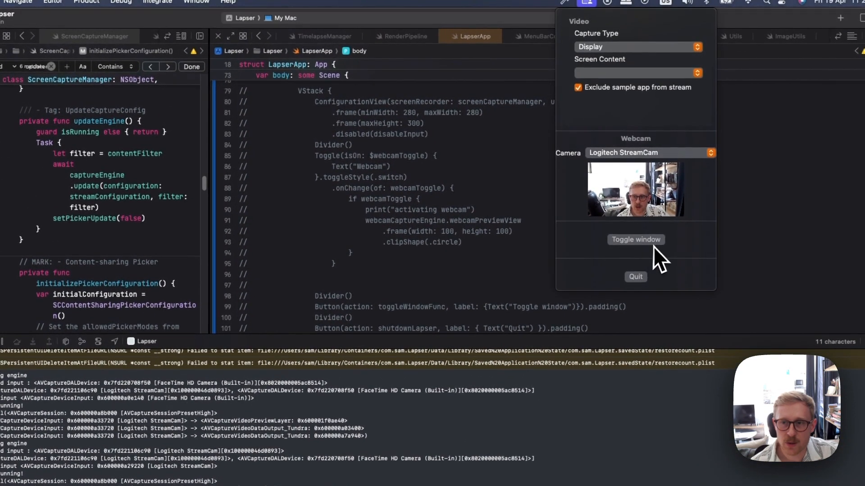
mouse_move(518, 52)
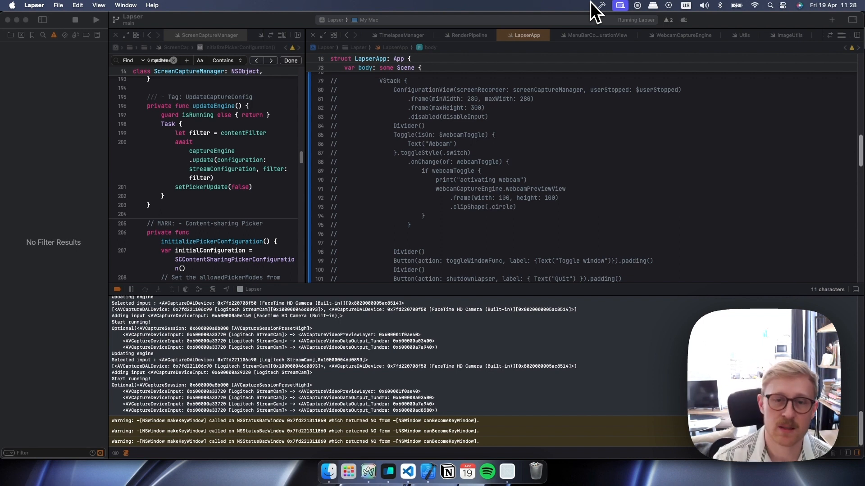
mouse_move(458, 246)
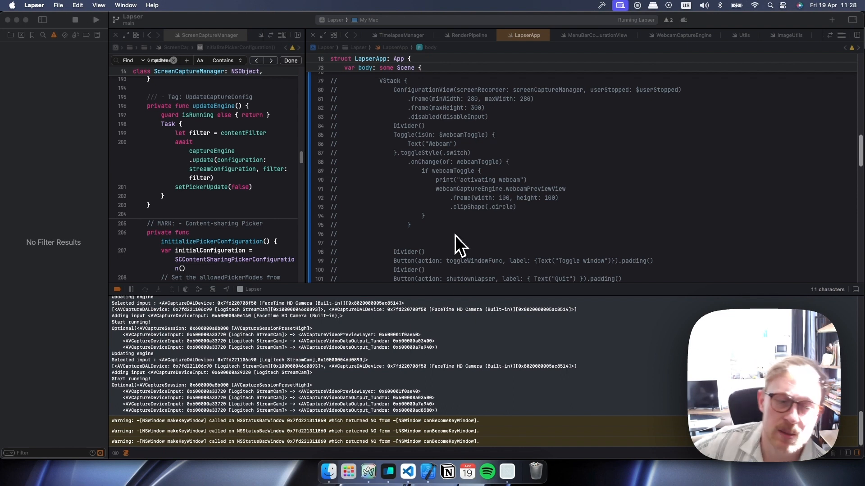